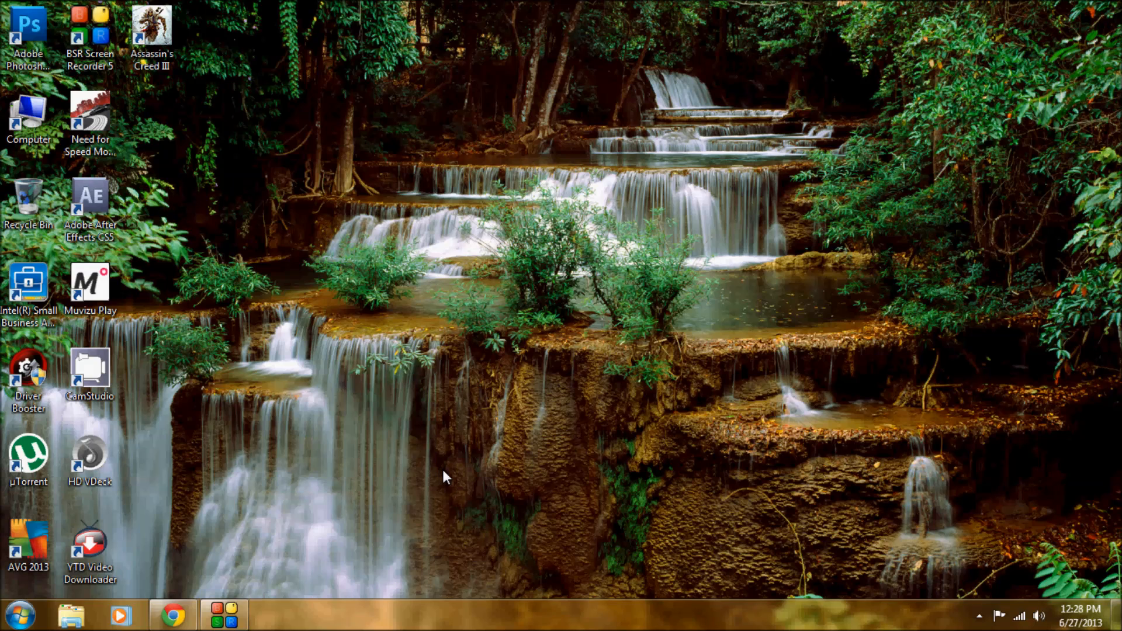
{"action": "mouse_move", "coordinate": [441, 484]}
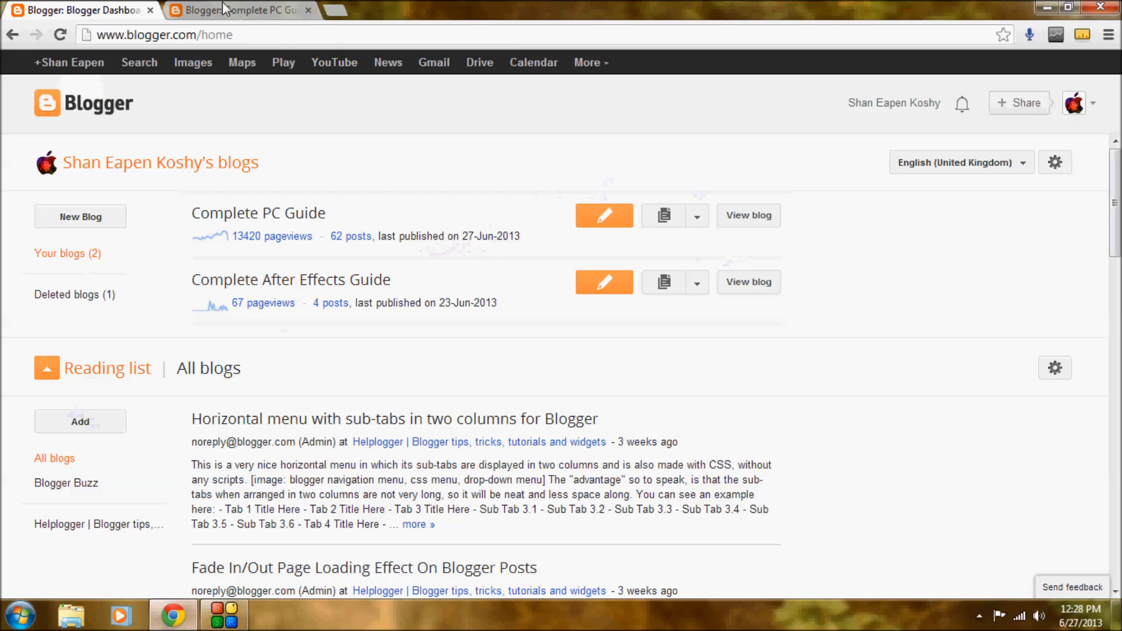
{"action": "mouse_move", "coordinate": [258, 213]}
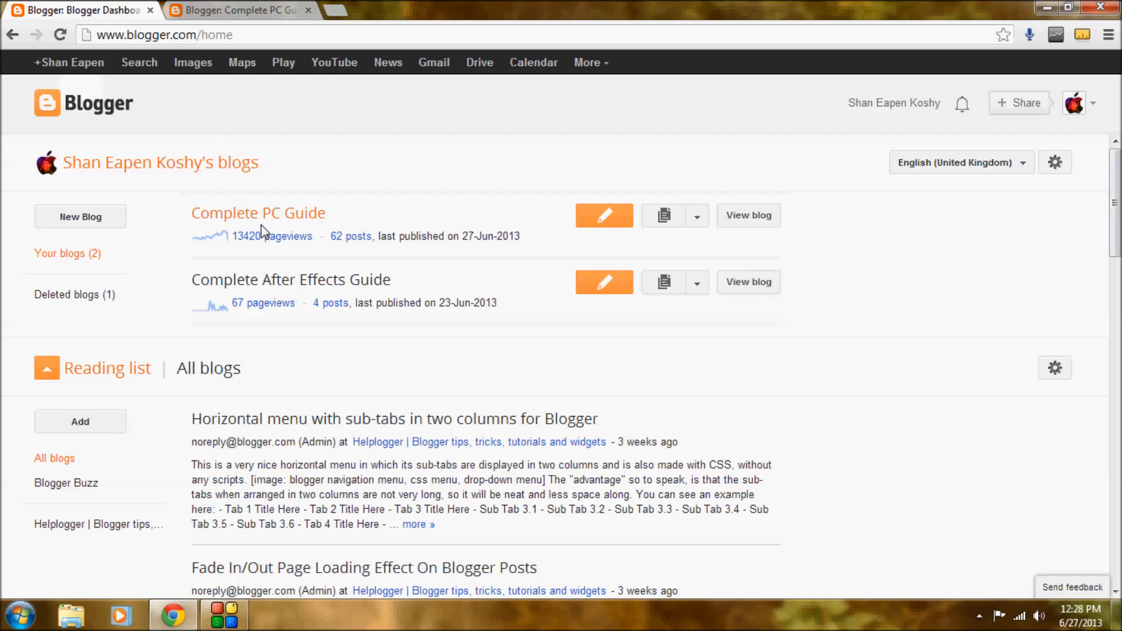
{"action": "mouse_move", "coordinate": [257, 213]}
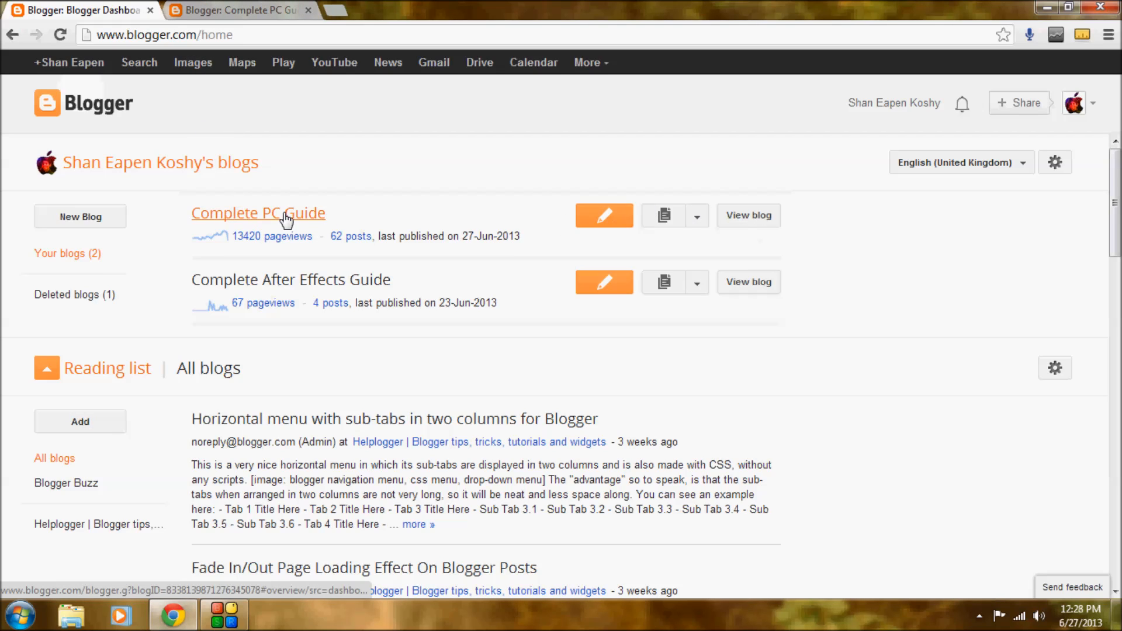
Step: Go to the Template settings of the Complete PC Guide blog from the dashboard
{"action": "left_click", "coordinate": [694, 215]}
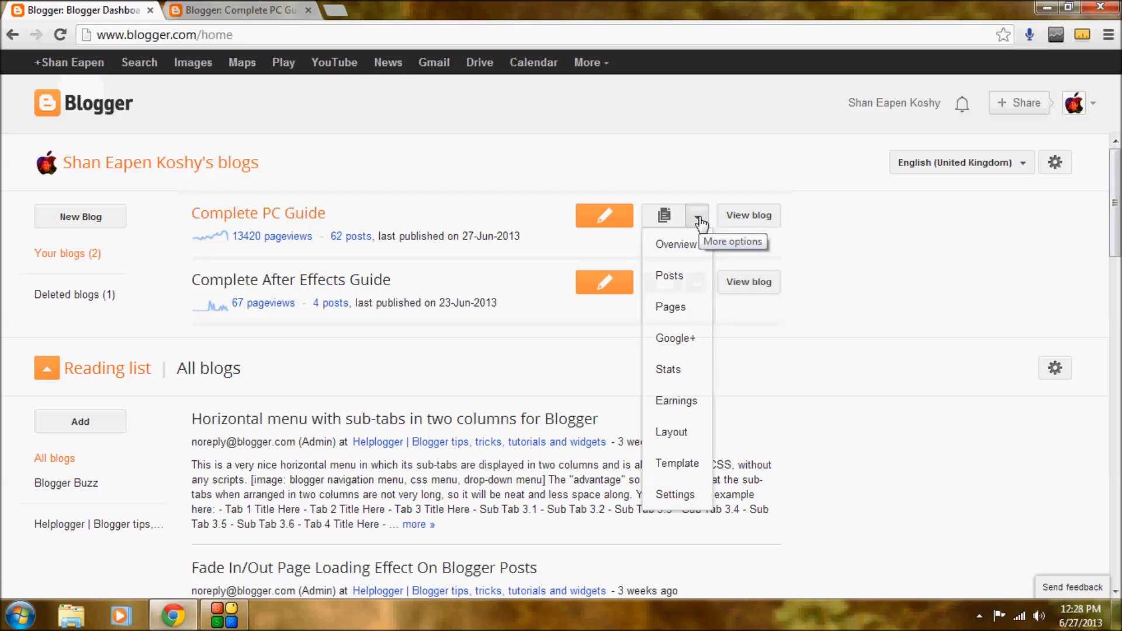
{"action": "mouse_move", "coordinate": [675, 464]}
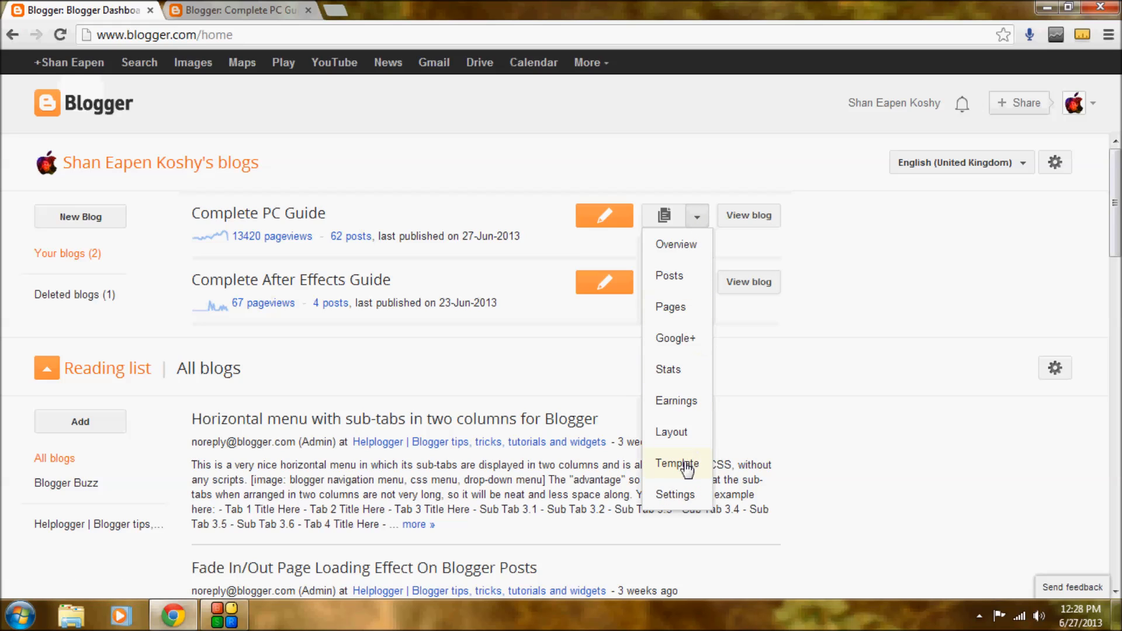
{"action": "left_click", "coordinate": [674, 464]}
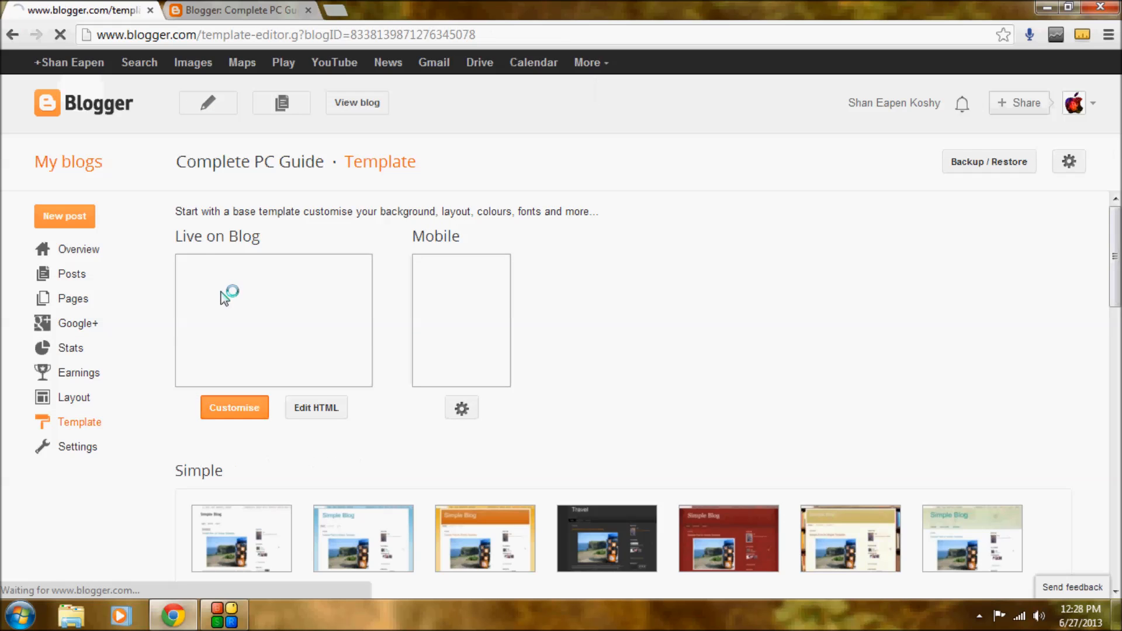
Step: Customise the live template and reach Advanced > Add CSS showing the existing custom CSS
{"action": "left_click", "coordinate": [233, 407]}
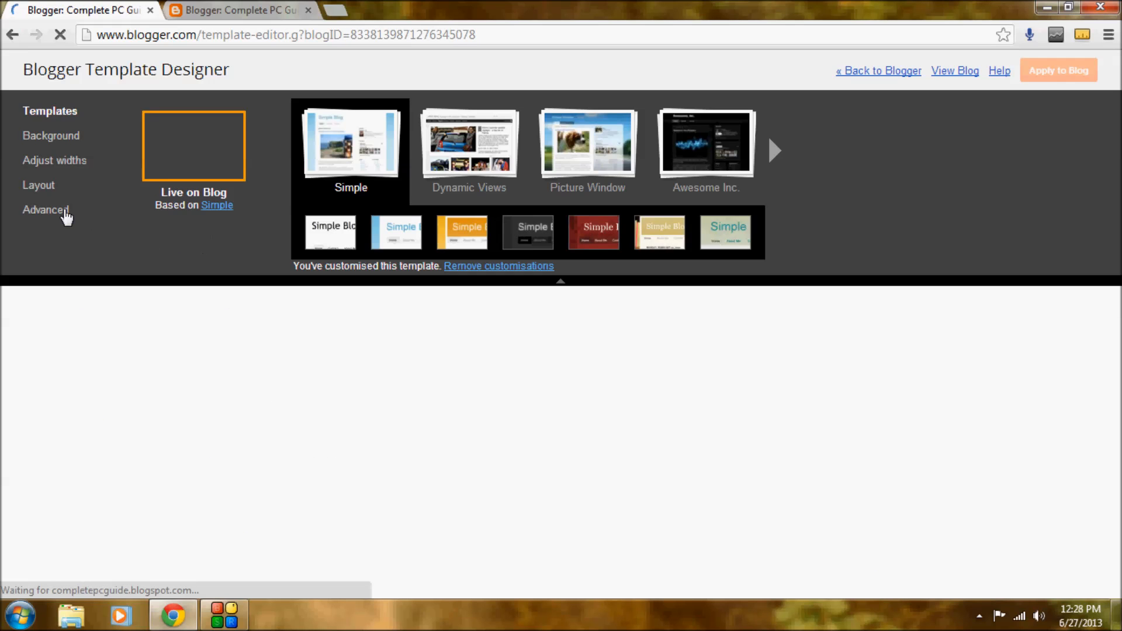
{"action": "left_click", "coordinate": [48, 209]}
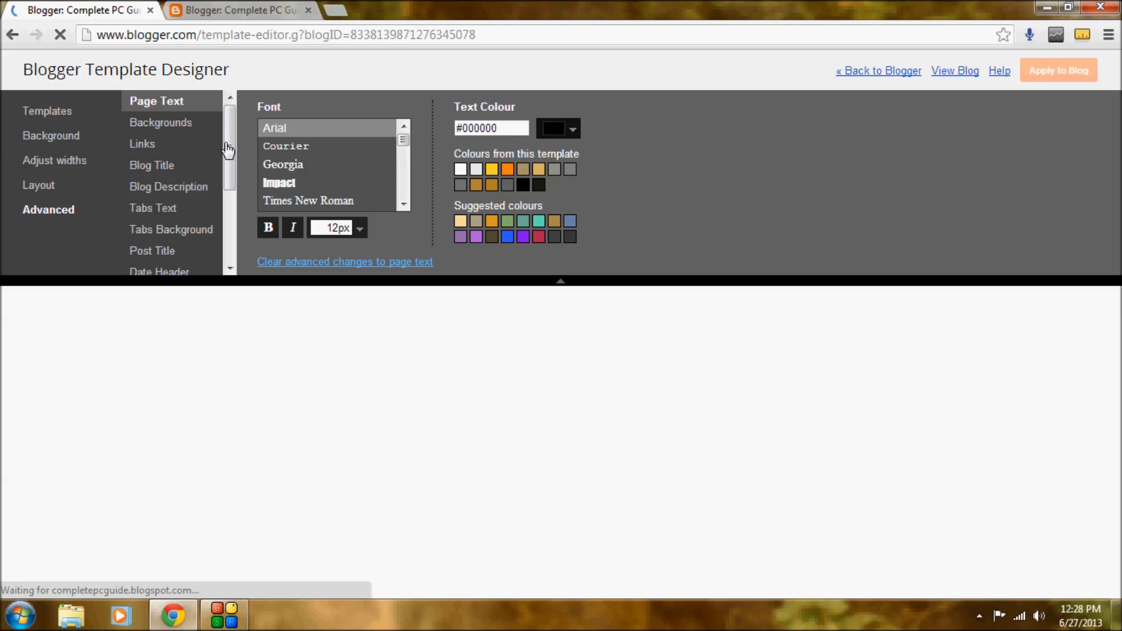
{"action": "scroll", "scroll_direction": "down", "scroll_amount": 3}
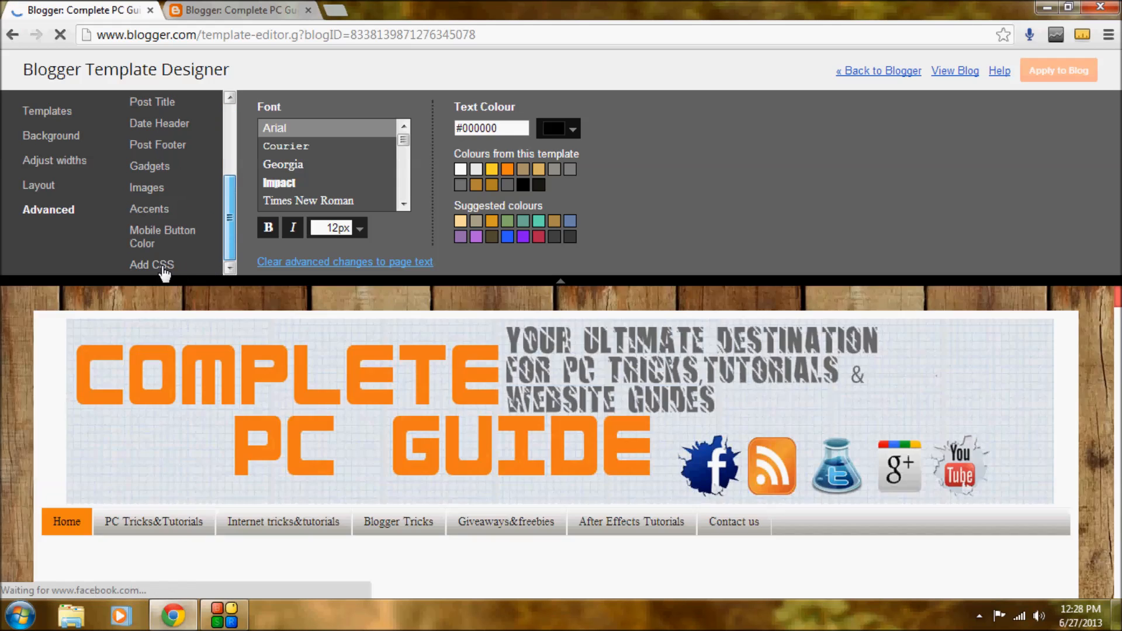
{"action": "left_click", "coordinate": [151, 265]}
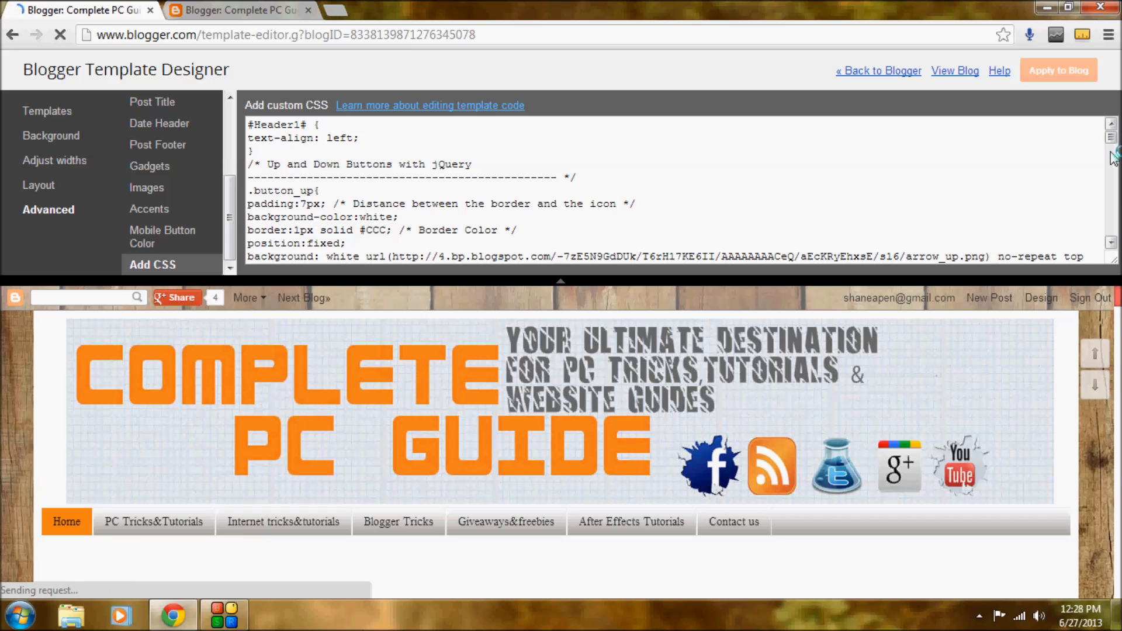
Step: Scroll through the live preview of the blog's posts and return to the top
{"action": "scroll", "scroll_direction": "down", "scroll_amount": 3}
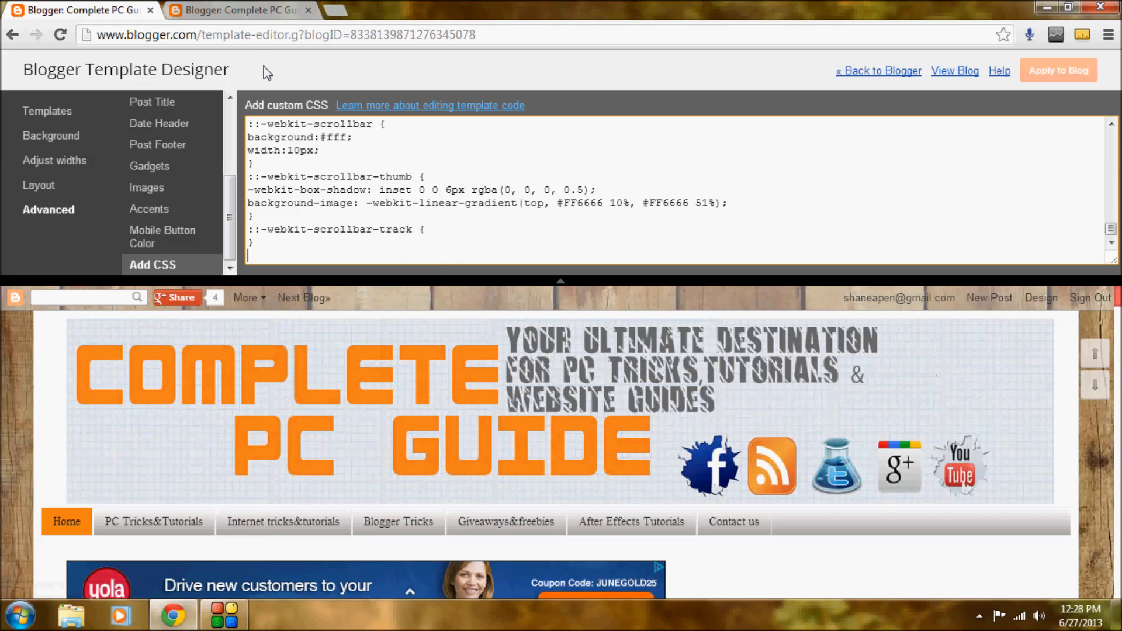
{"action": "scroll", "scroll_direction": "down", "scroll_amount": 3}
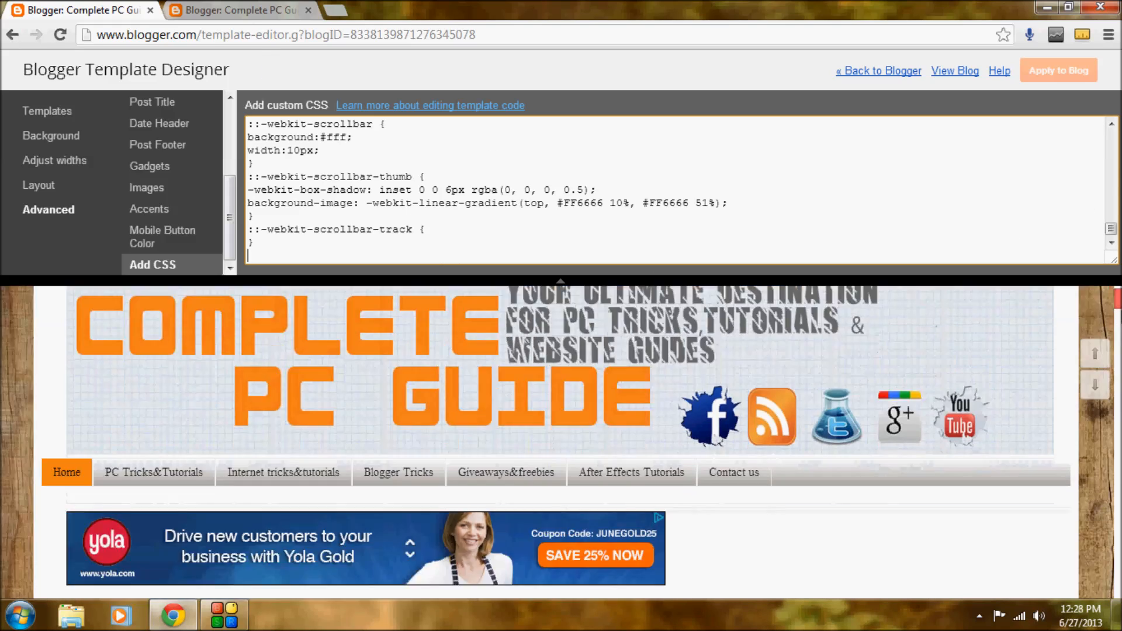
{"action": "scroll", "scroll_direction": "down", "scroll_amount": 3}
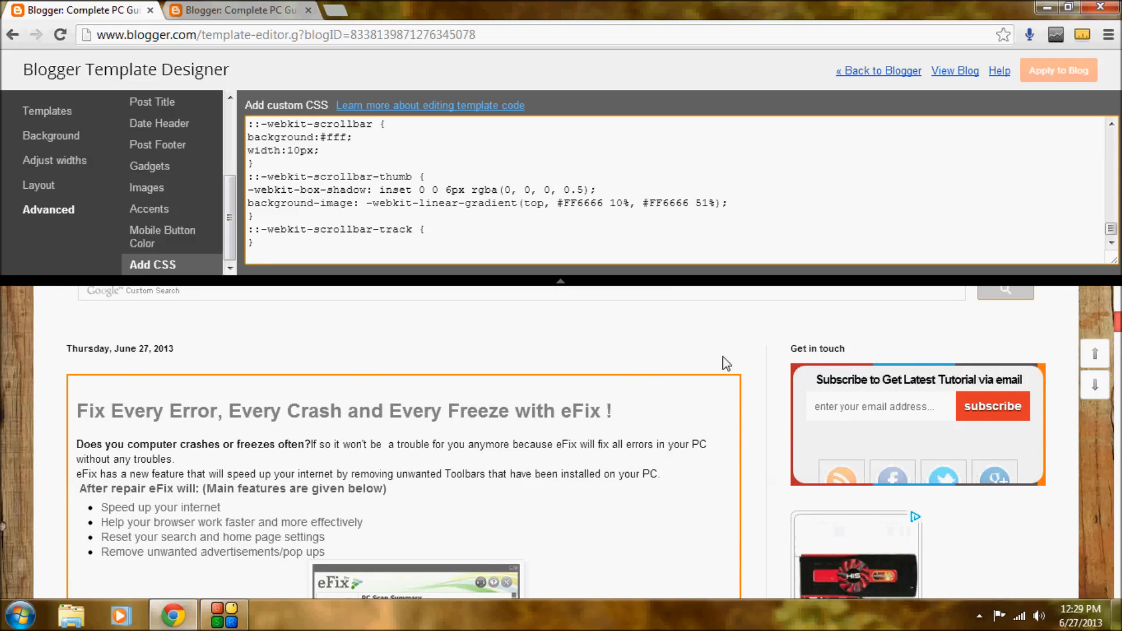
{"action": "scroll", "scroll_direction": "down", "scroll_amount": 3}
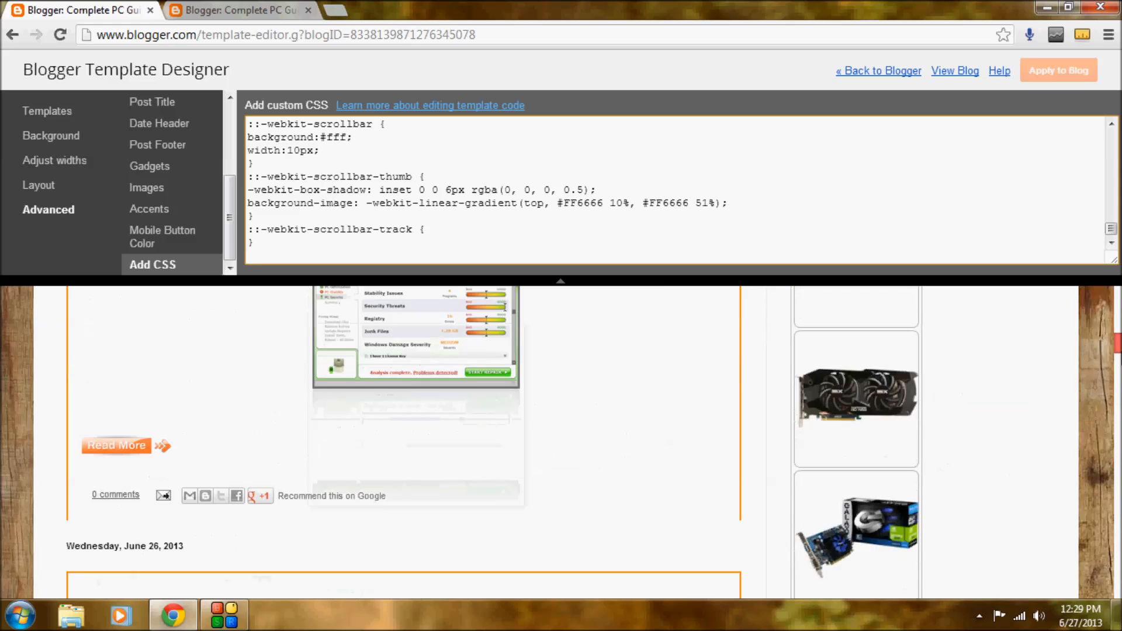
{"action": "scroll", "scroll_direction": "down", "scroll_amount": 3}
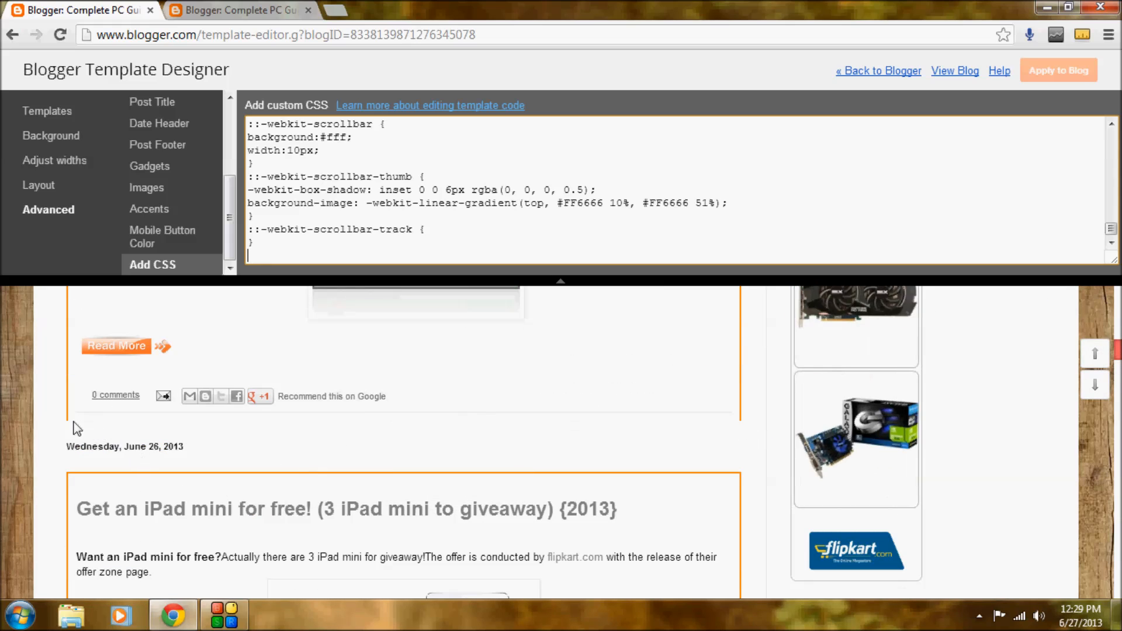
{"action": "mouse_move", "coordinate": [411, 343]}
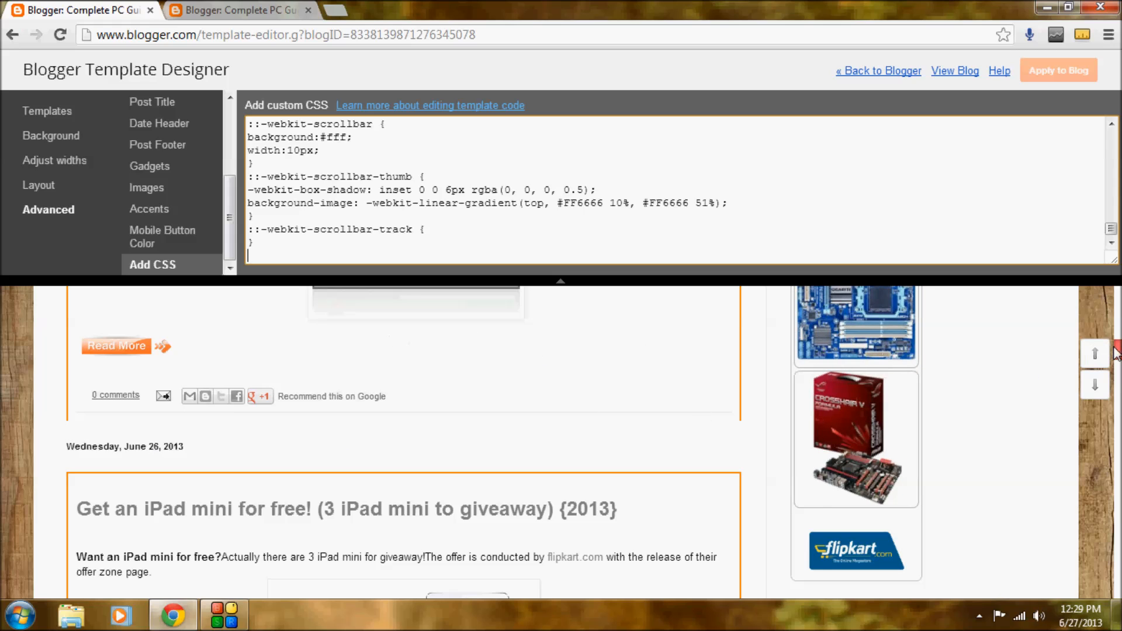
{"action": "scroll", "scroll_direction": "down", "scroll_amount": 3}
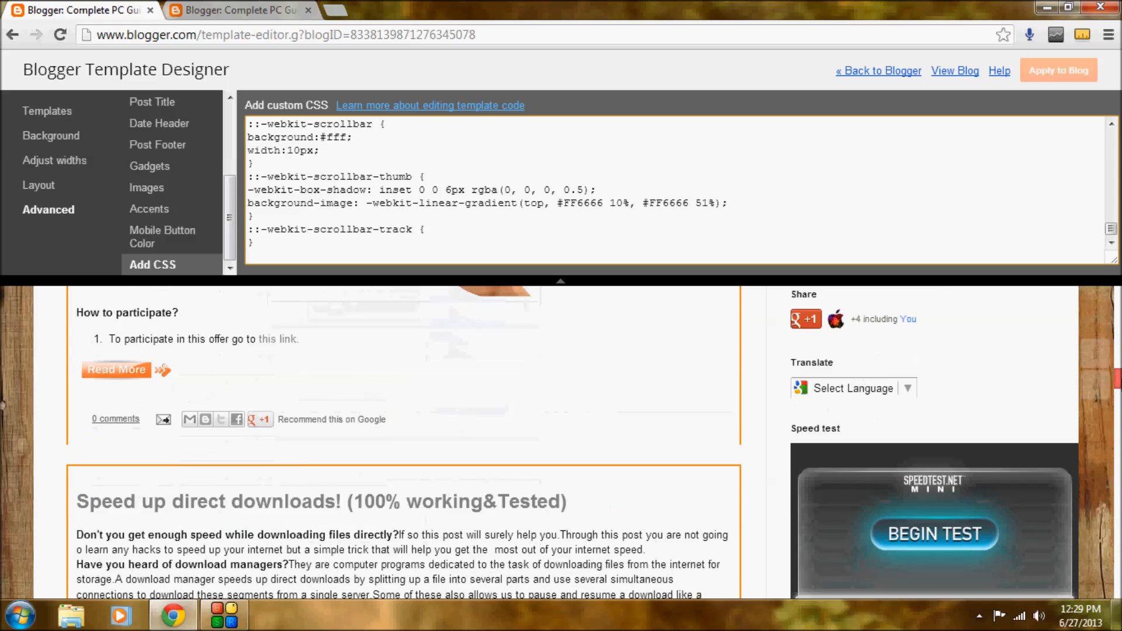
{"action": "scroll", "scroll_direction": "down", "scroll_amount": 3}
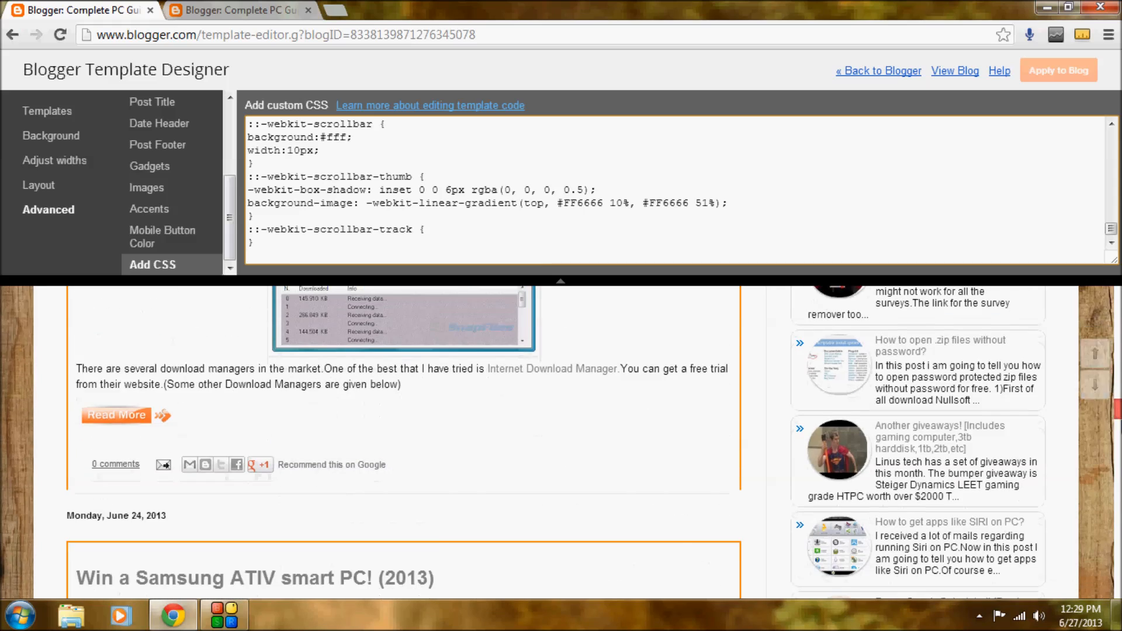
{"action": "scroll", "scroll_direction": "up", "scroll_amount": 3}
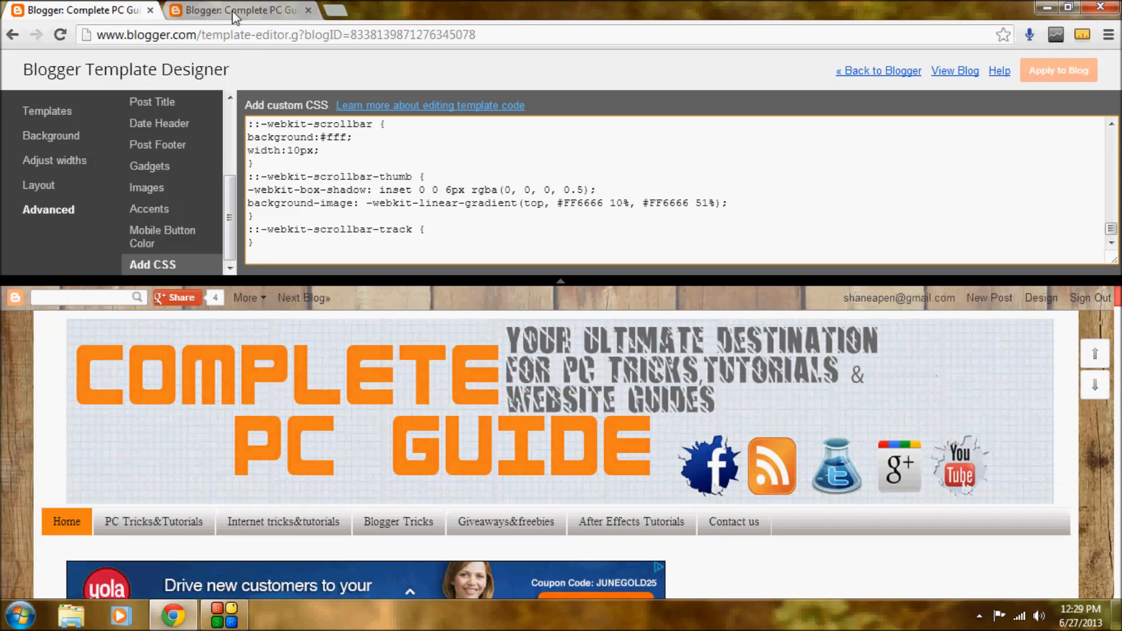
{"action": "mouse_move", "coordinate": [236, 11]}
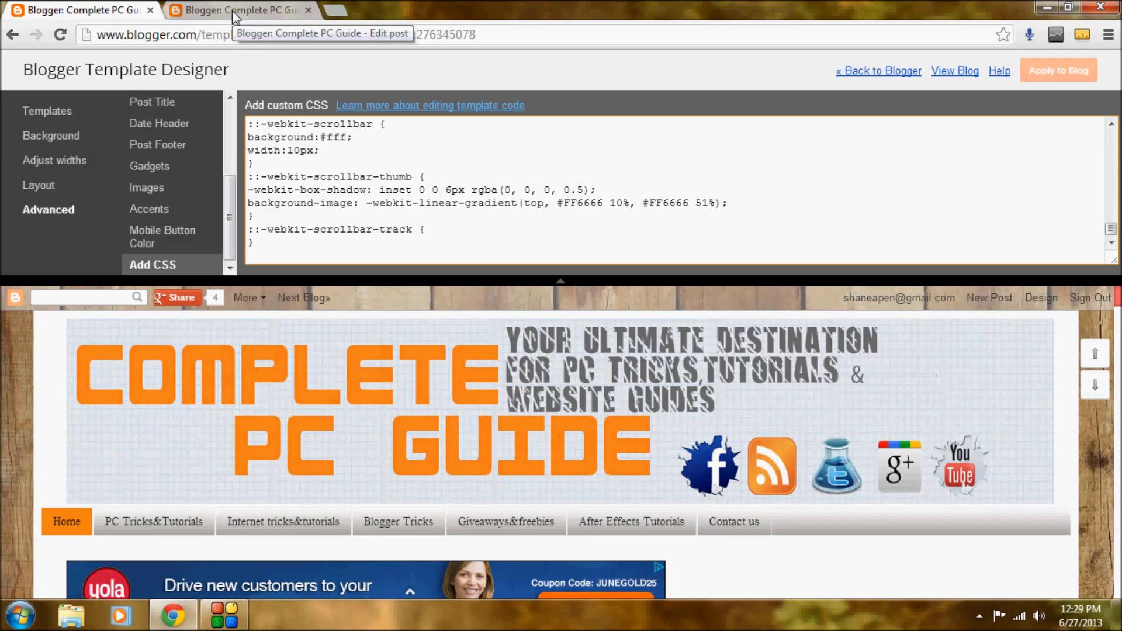
Step: Switch to the Blogger tab holding the post draft with the post-box border CSS
{"action": "left_click", "coordinate": [240, 10]}
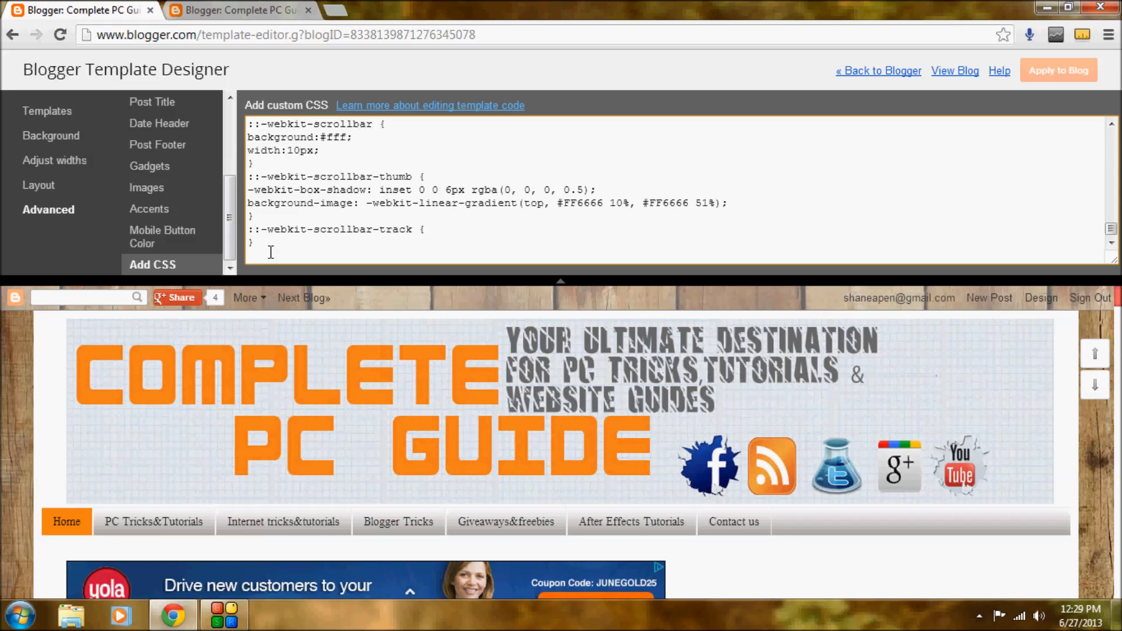
{"action": "mouse_move", "coordinate": [245, 68]}
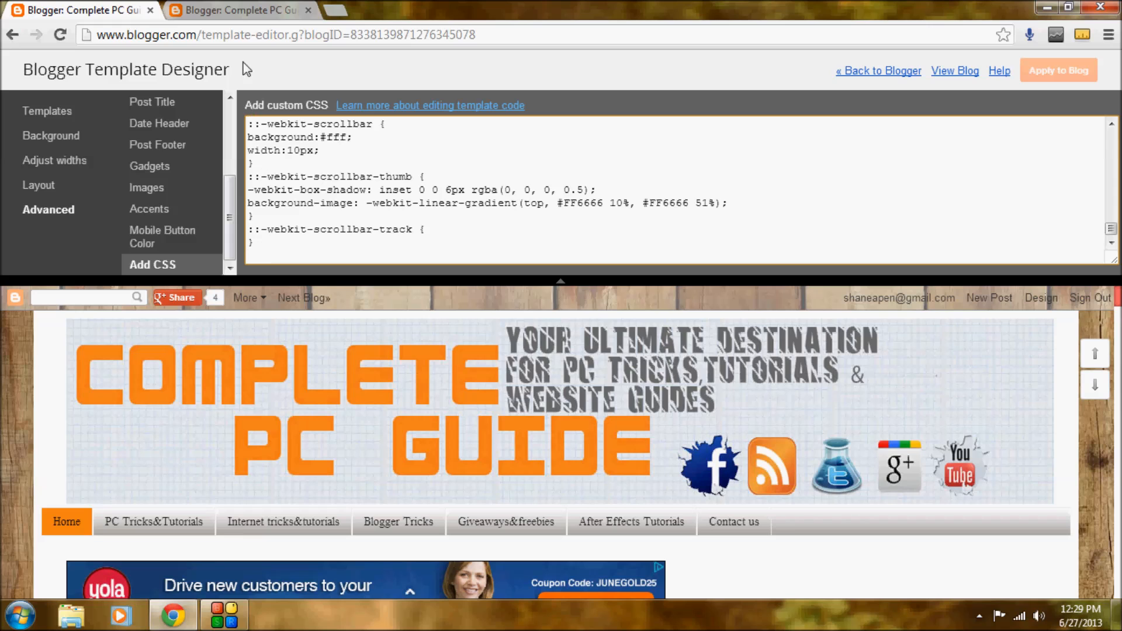
{"action": "left_click", "coordinate": [240, 10]}
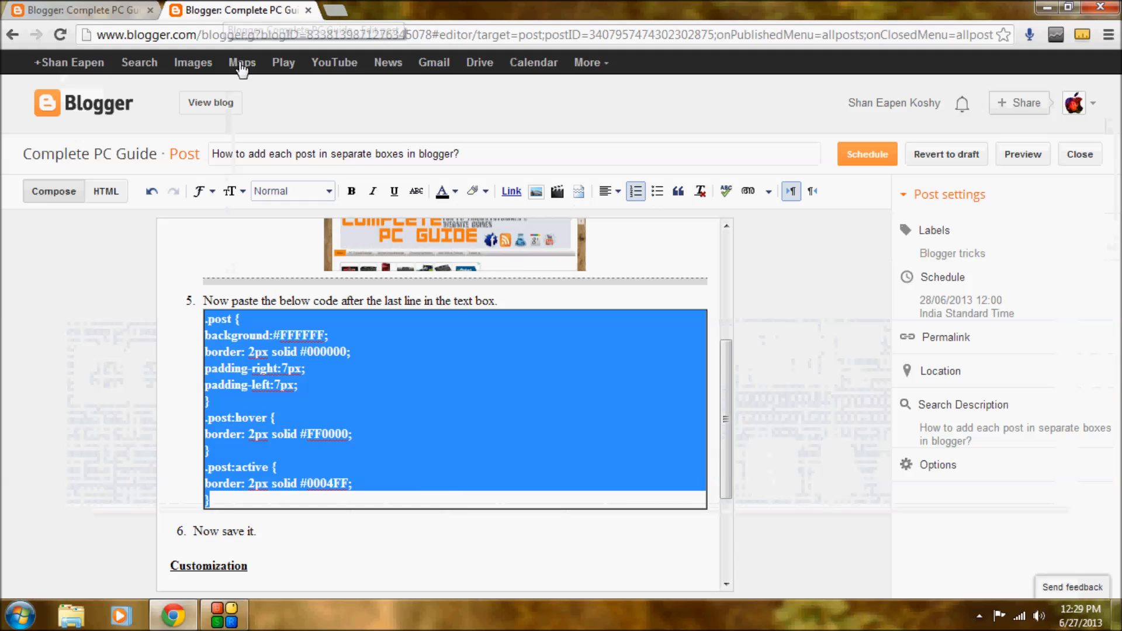
Step: Review the CSS and customization notes in the draft, then start a new empty browser tab
{"action": "scroll", "scroll_direction": "down", "scroll_amount": 3}
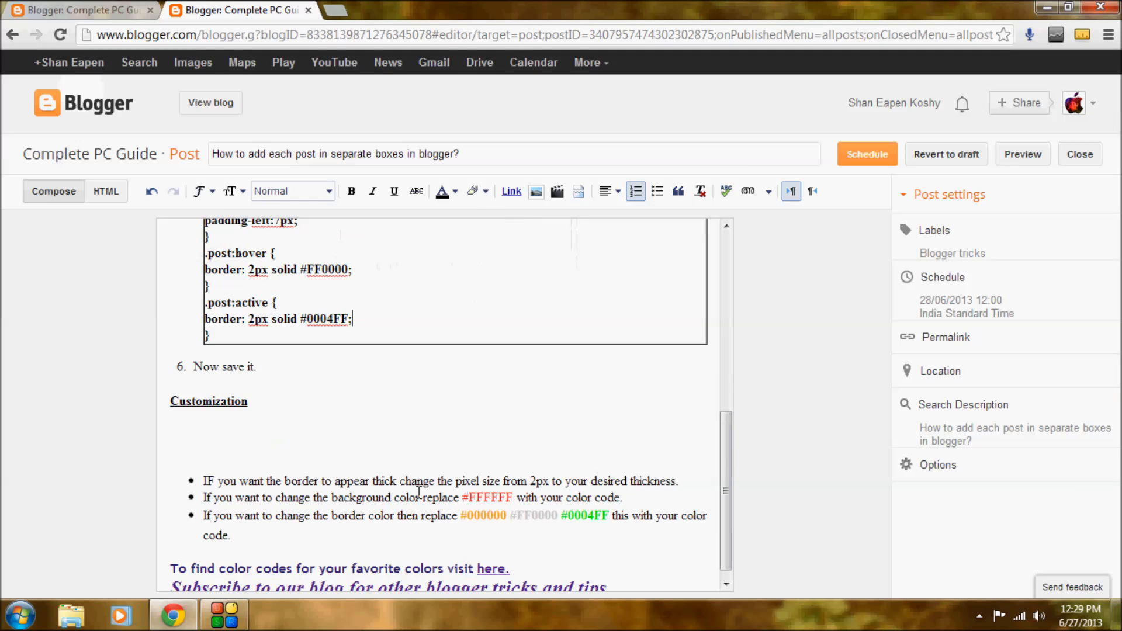
{"action": "scroll", "scroll_direction": "up", "scroll_amount": 3}
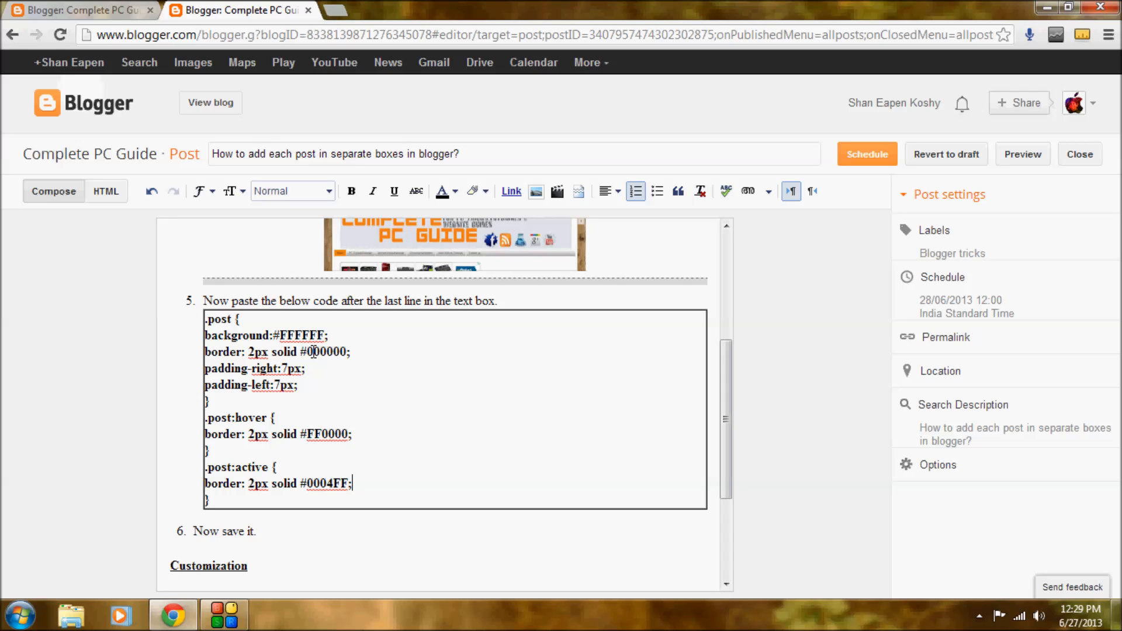
{"action": "mouse_move", "coordinate": [263, 348]}
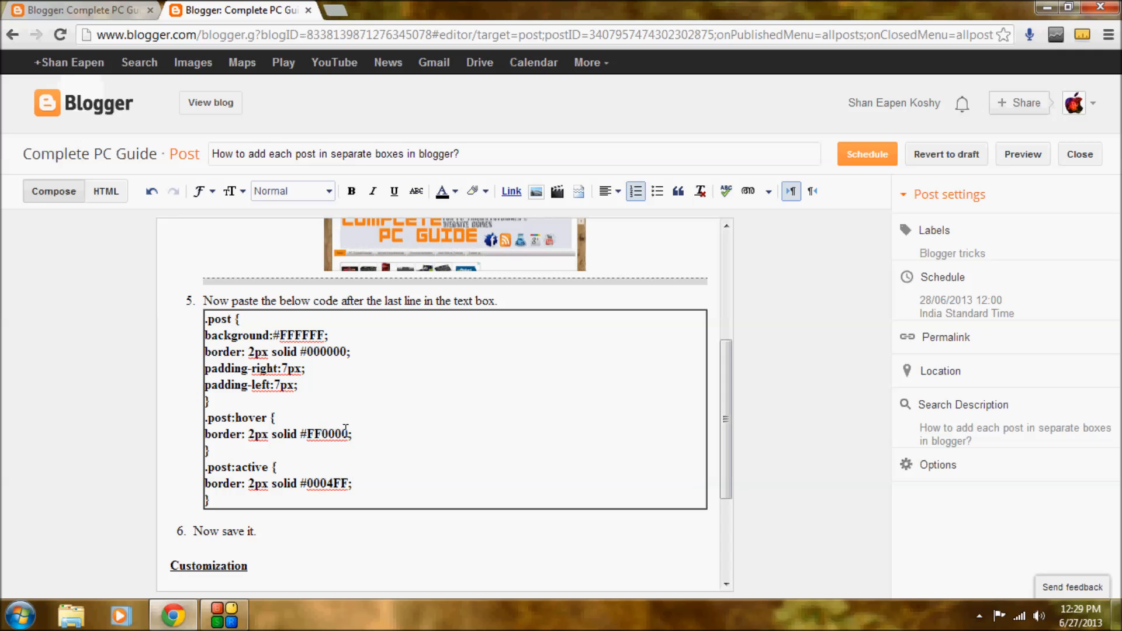
{"action": "mouse_move", "coordinate": [324, 356]}
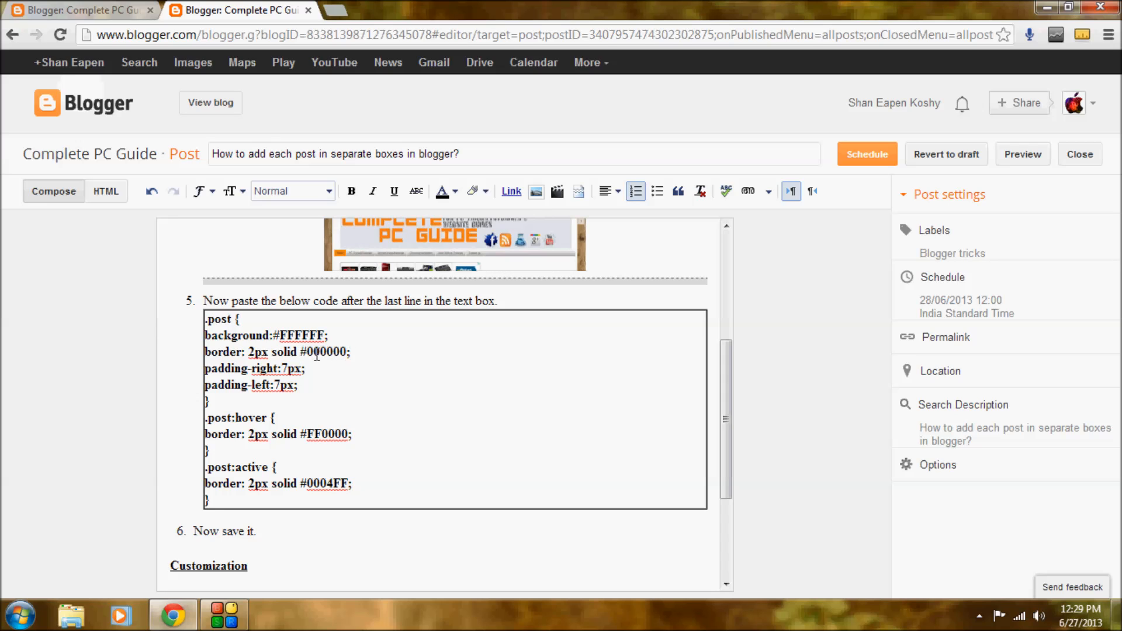
{"action": "mouse_move", "coordinate": [330, 412]}
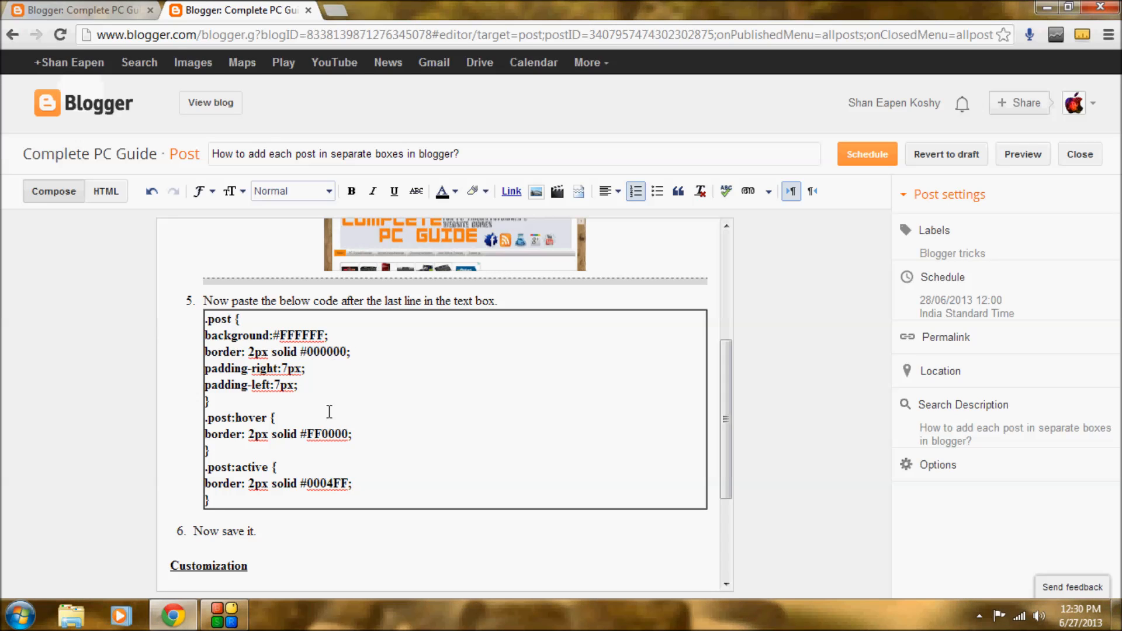
{"action": "mouse_move", "coordinate": [260, 435]}
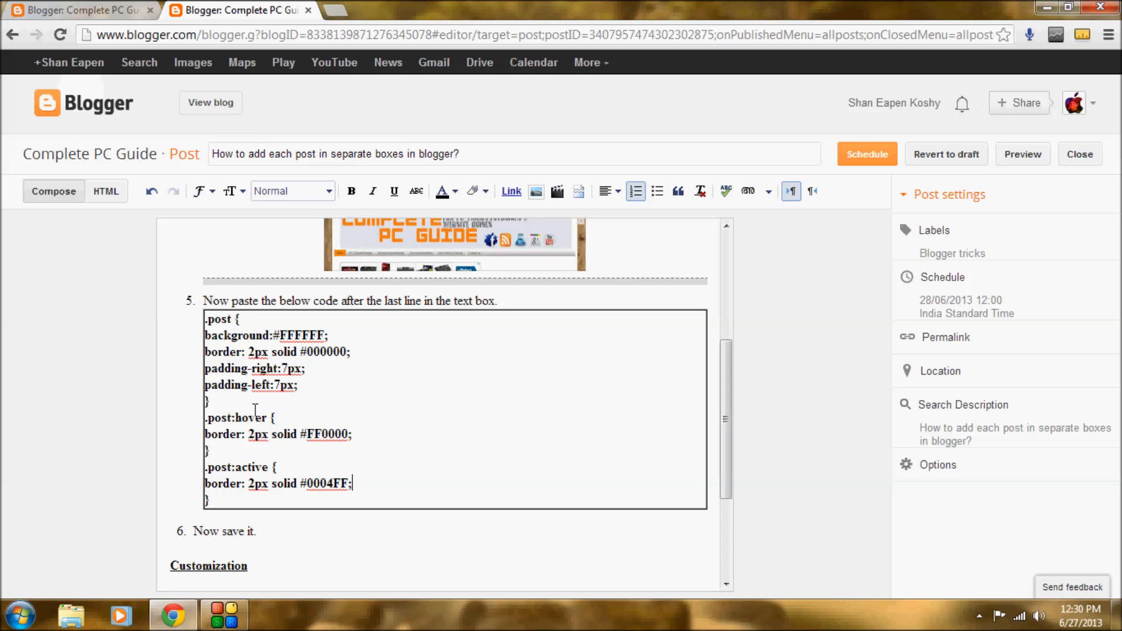
{"action": "mouse_move", "coordinate": [257, 352]}
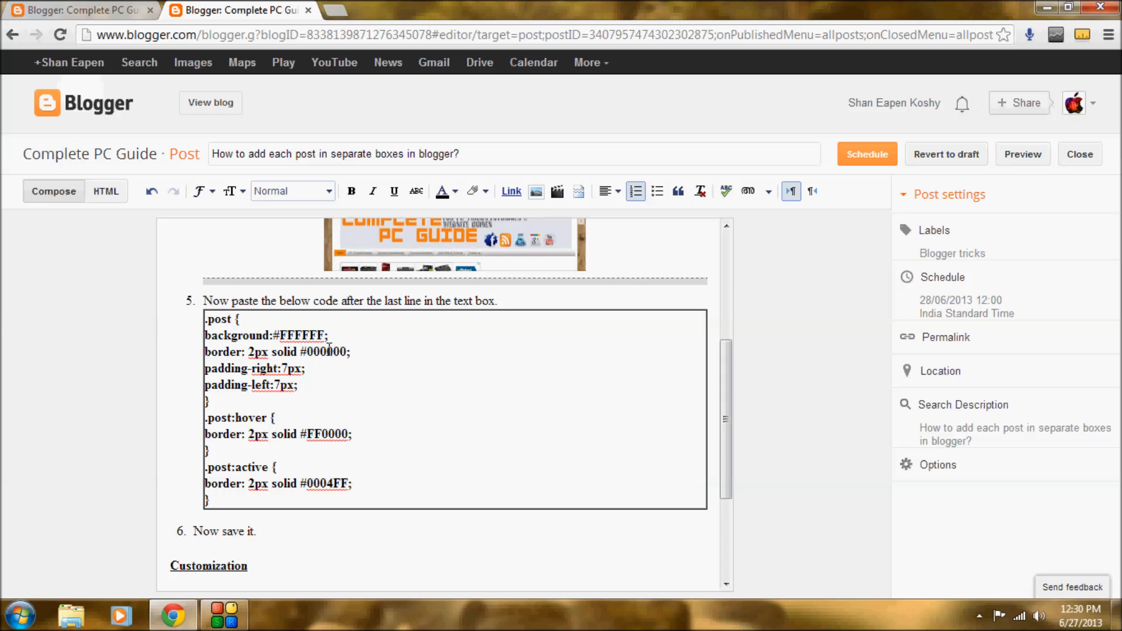
{"action": "mouse_move", "coordinate": [358, 23]}
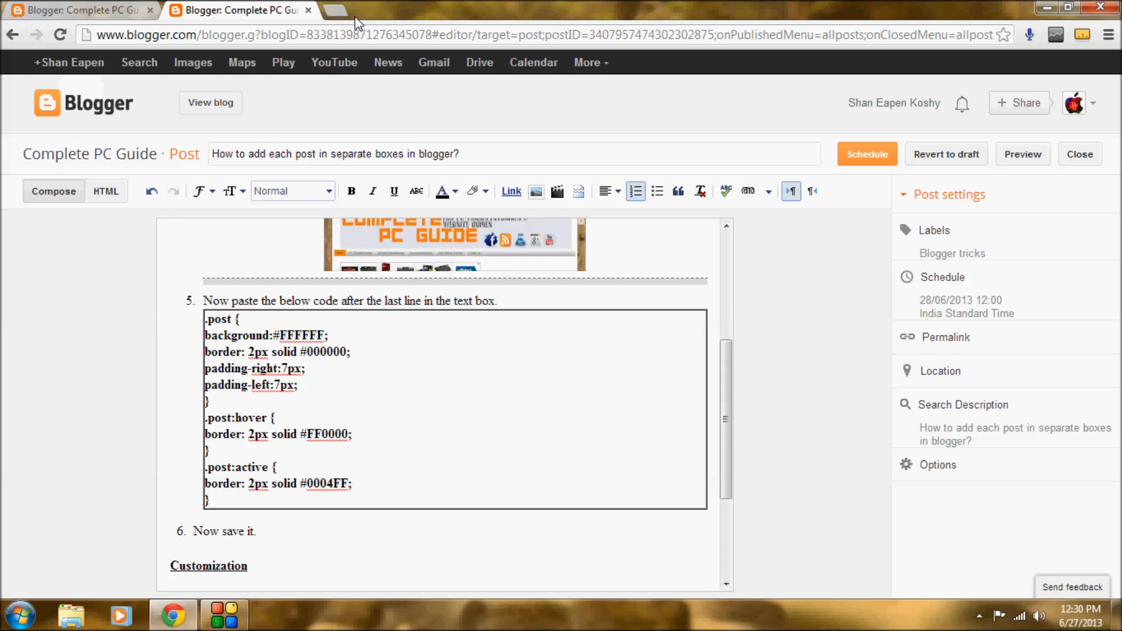
{"action": "left_click", "coordinate": [350, 11]}
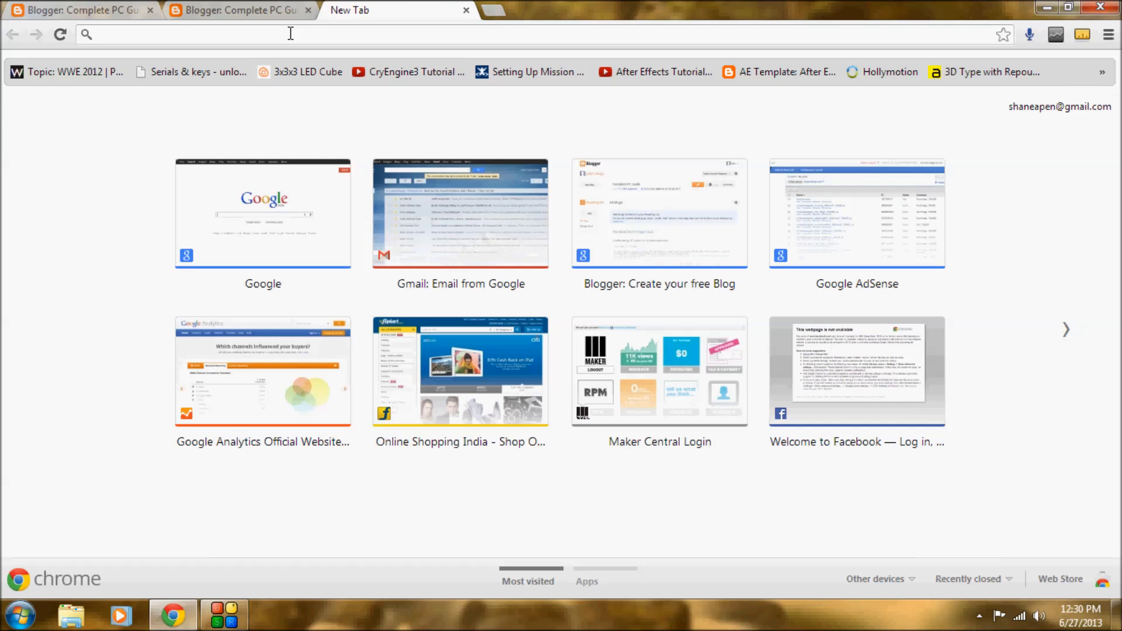
Step: Load the W3Schools HTML Color Picker via the ref_colorpicker suggestion and return to the post draft
{"action": "type", "text": "w3schools"}
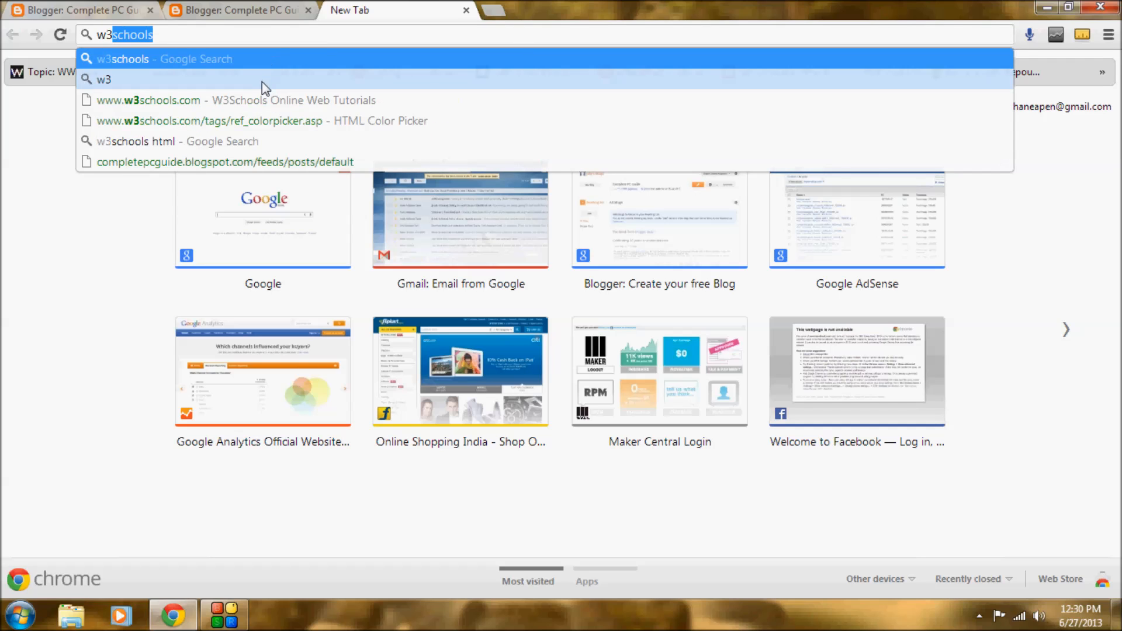
{"action": "left_click", "coordinate": [208, 120]}
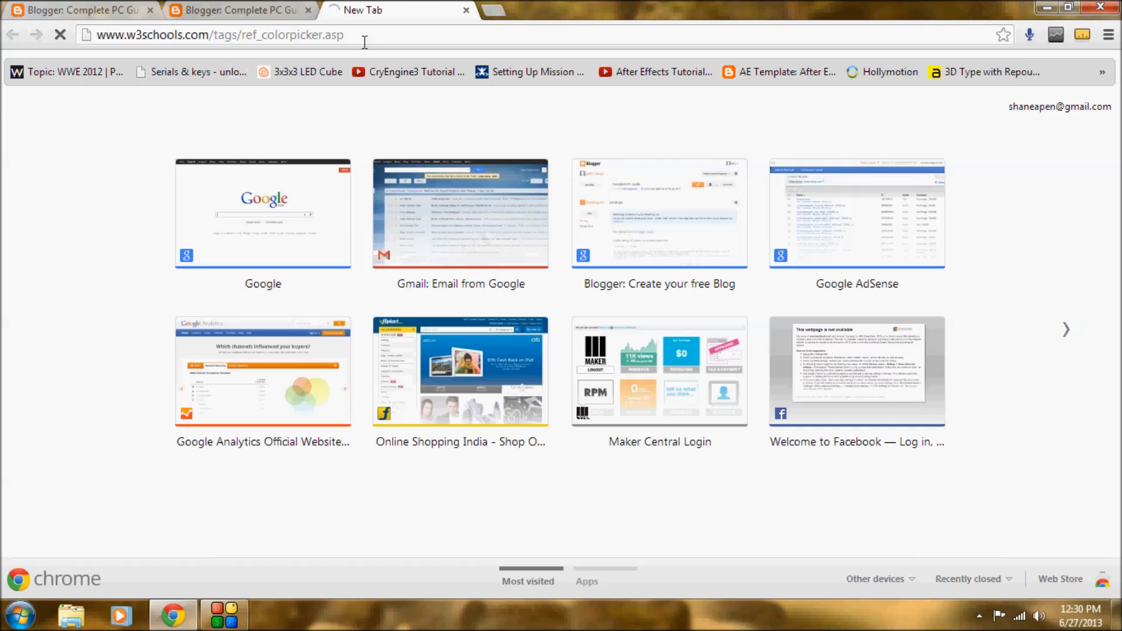
{"action": "key", "text": "Return"}
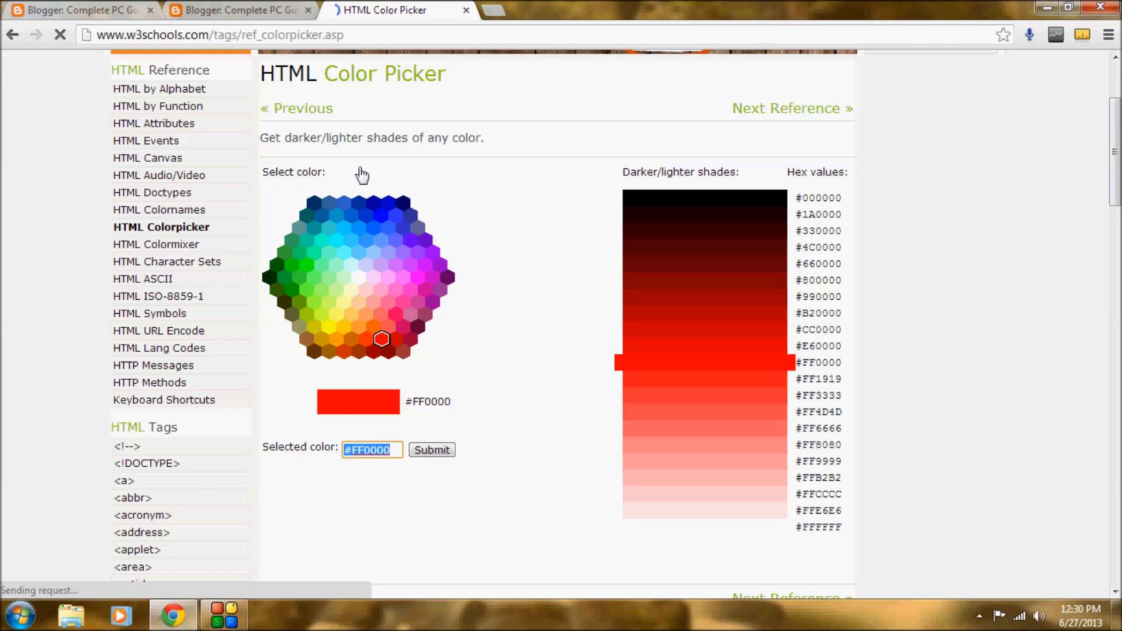
{"action": "left_click", "coordinate": [239, 11]}
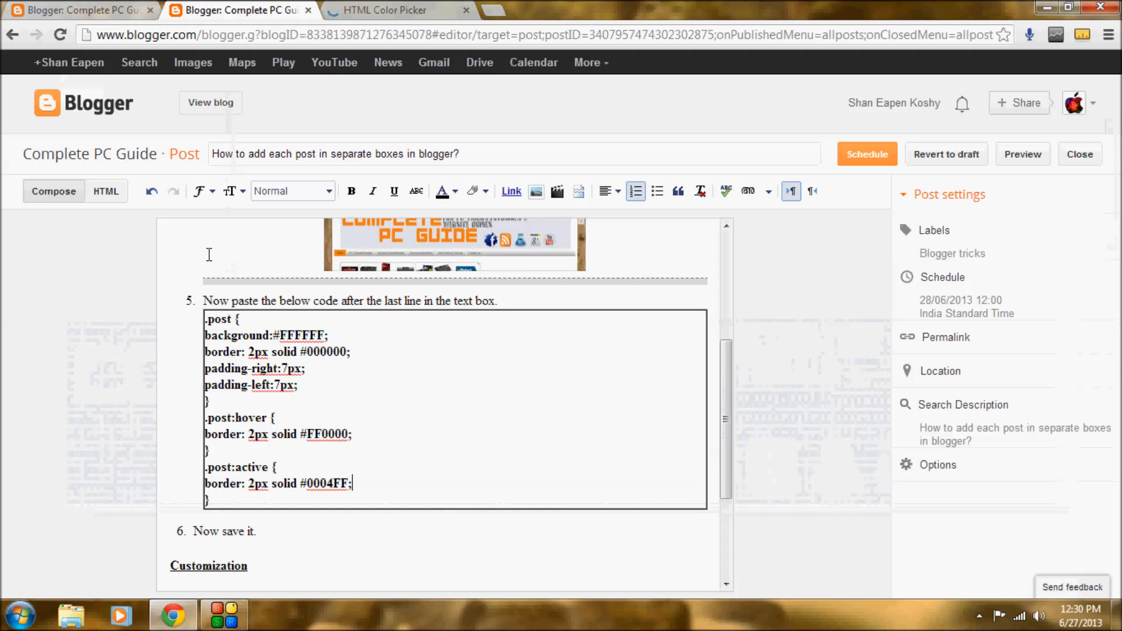
{"action": "mouse_move", "coordinate": [172, 614]}
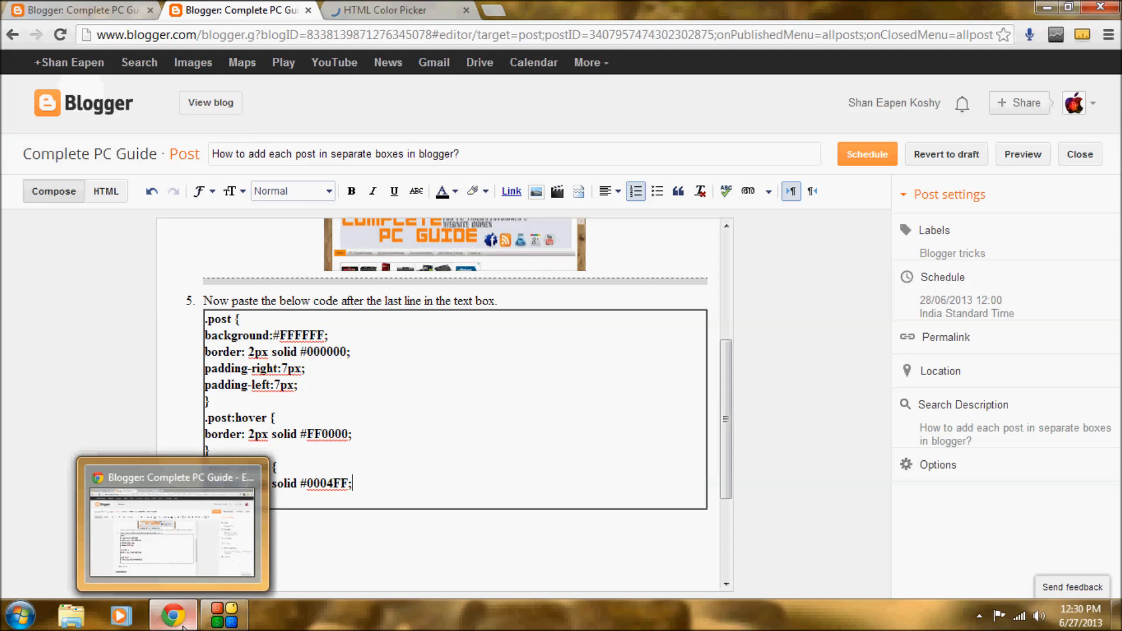
{"action": "mouse_move", "coordinate": [173, 614]}
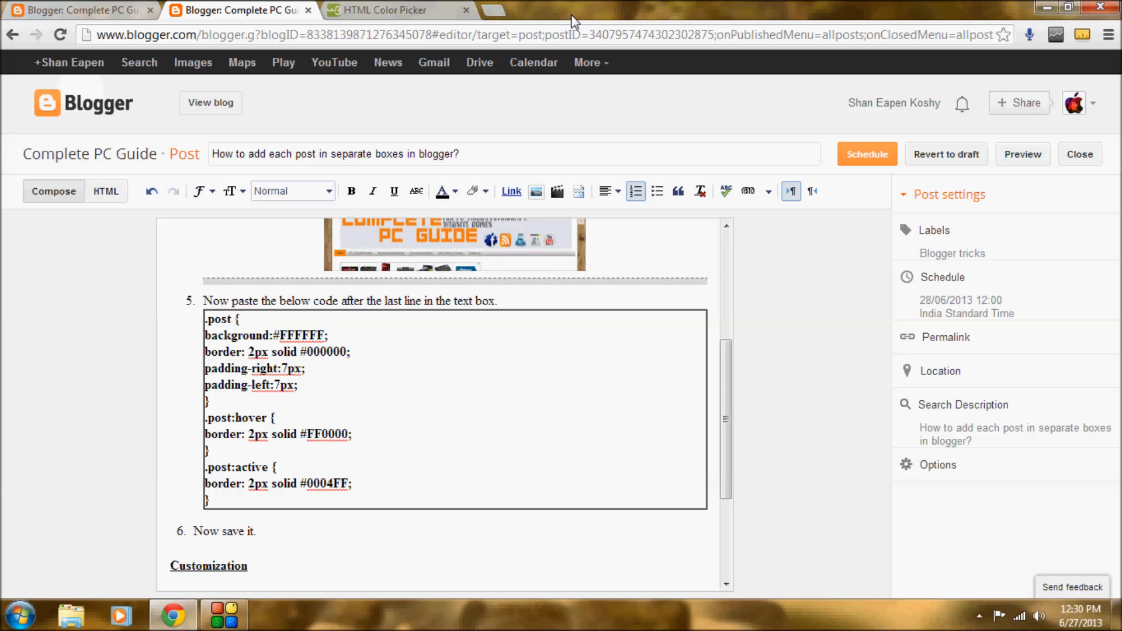
{"action": "left_click", "coordinate": [352, 483]}
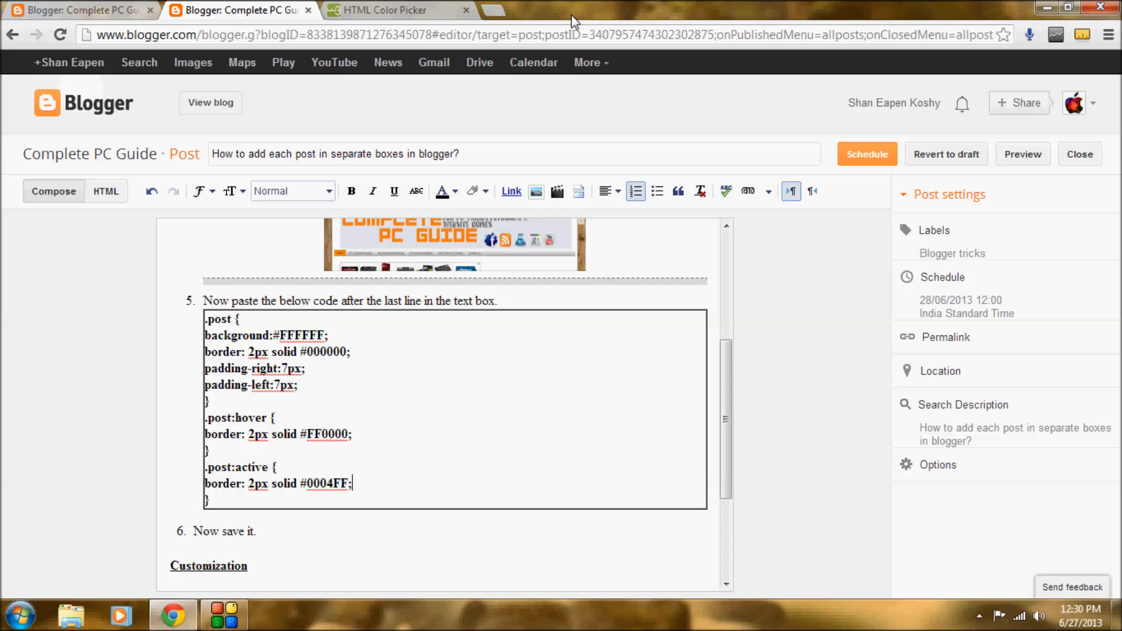